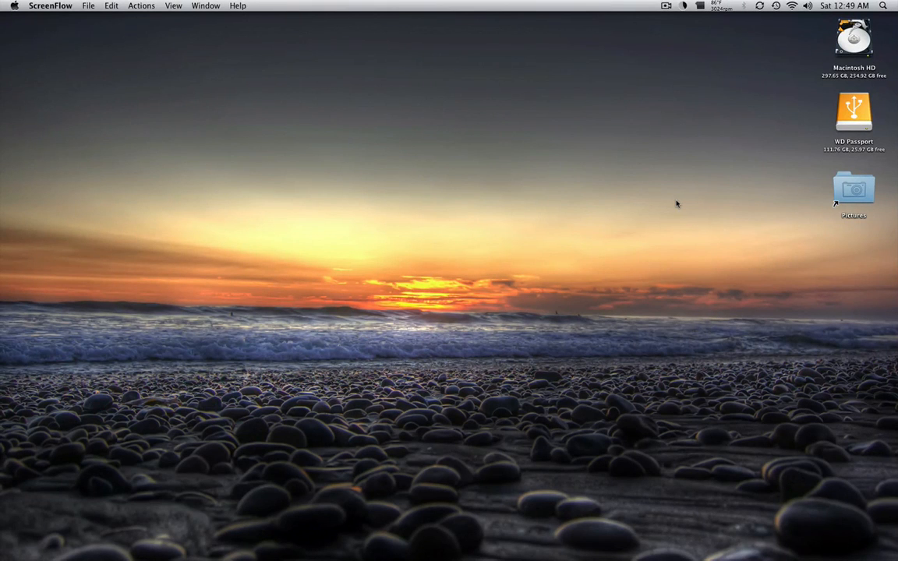
pyautogui.moveTo(629, 216)
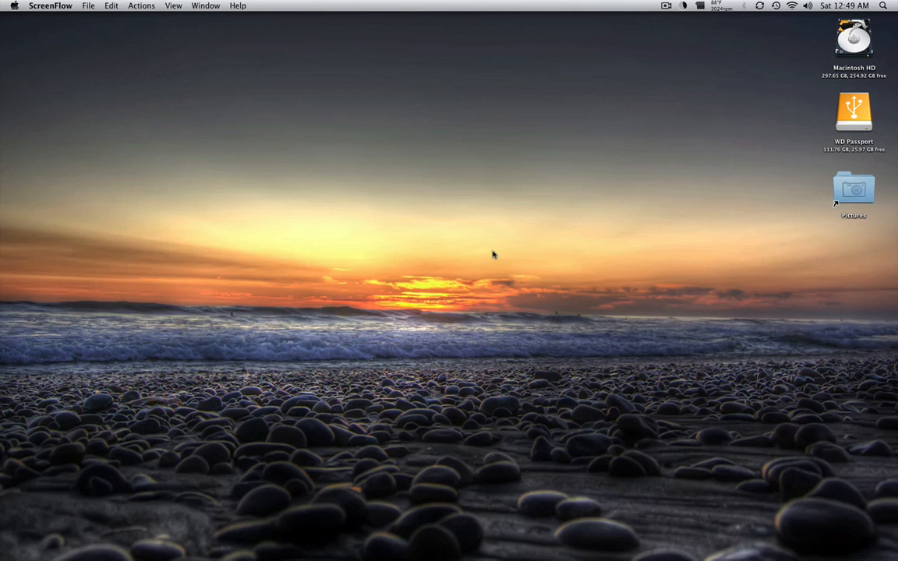
pyautogui.moveTo(500, 291)
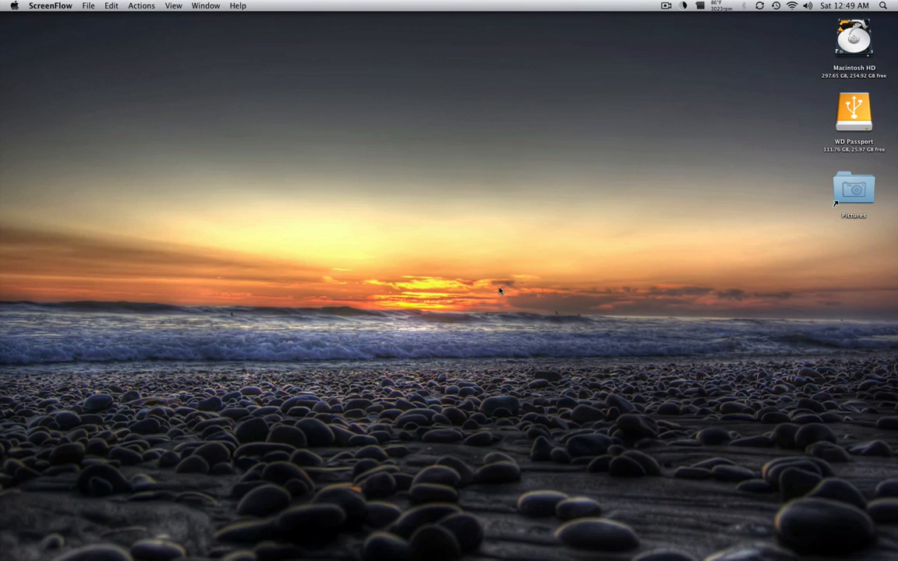
pyautogui.moveTo(584, 297)
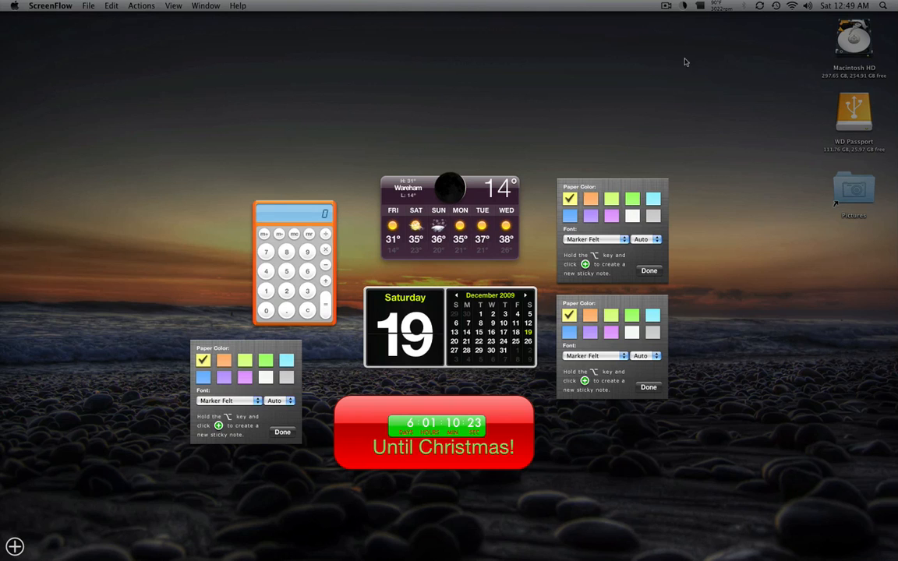
pyautogui.moveTo(730, 335)
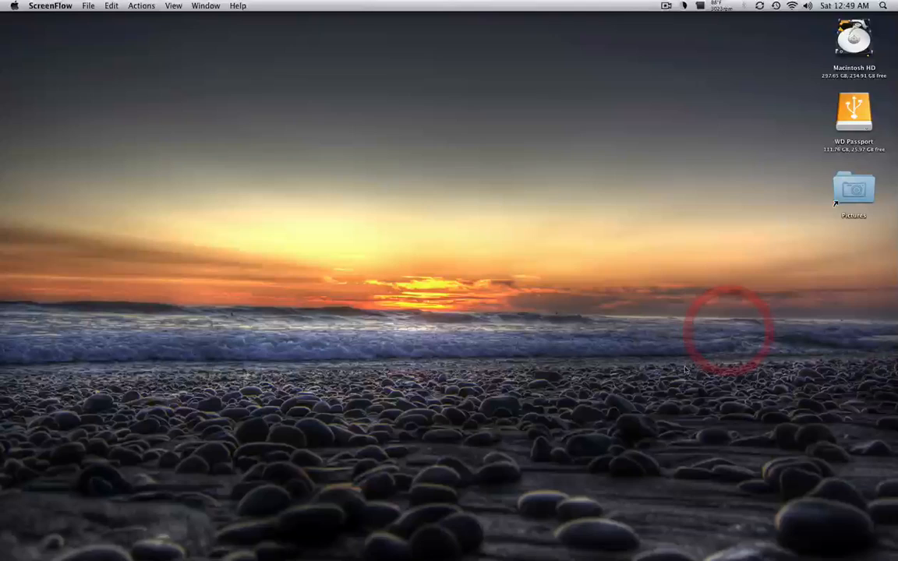
# Go to the Exposé tab of Exposé & Spaces in System Preferences.
pyautogui.click(604, 503)
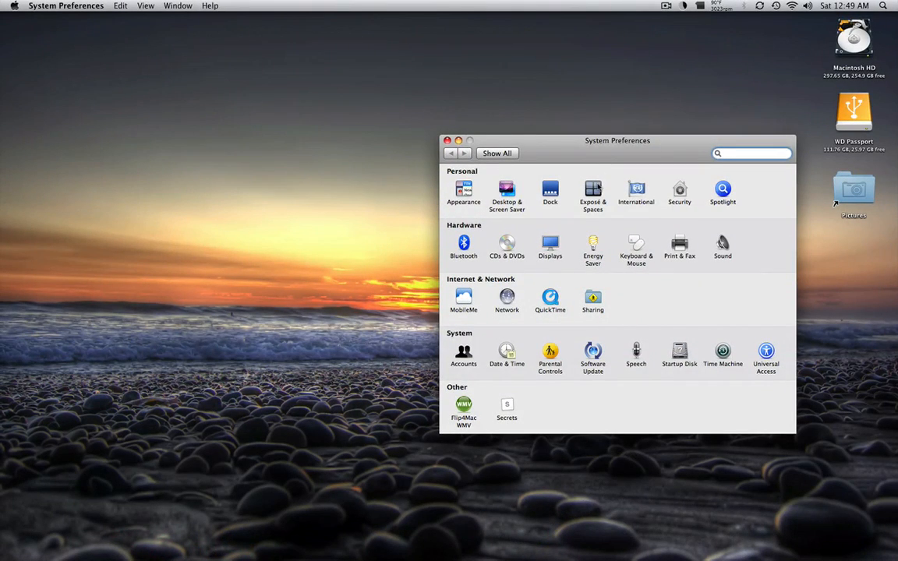
pyautogui.click(593, 191)
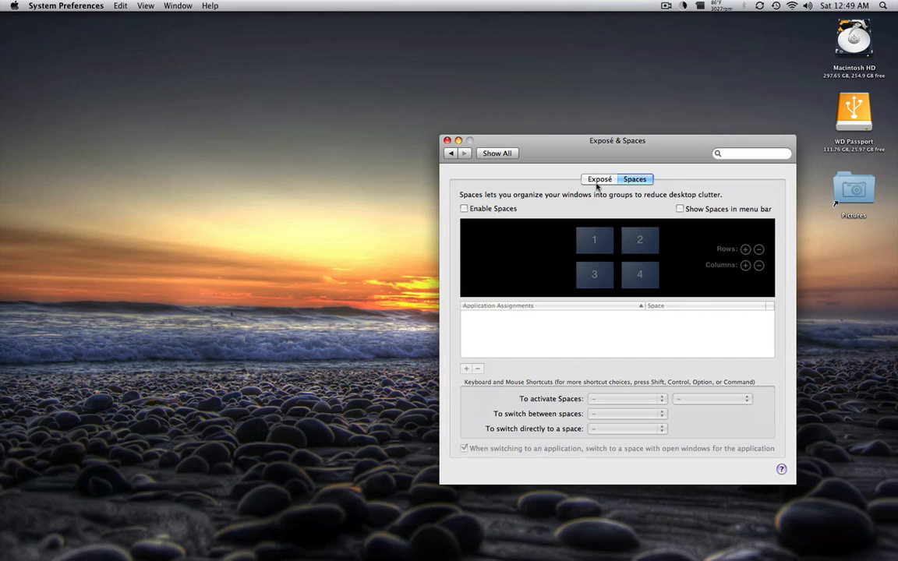
pyautogui.click(599, 179)
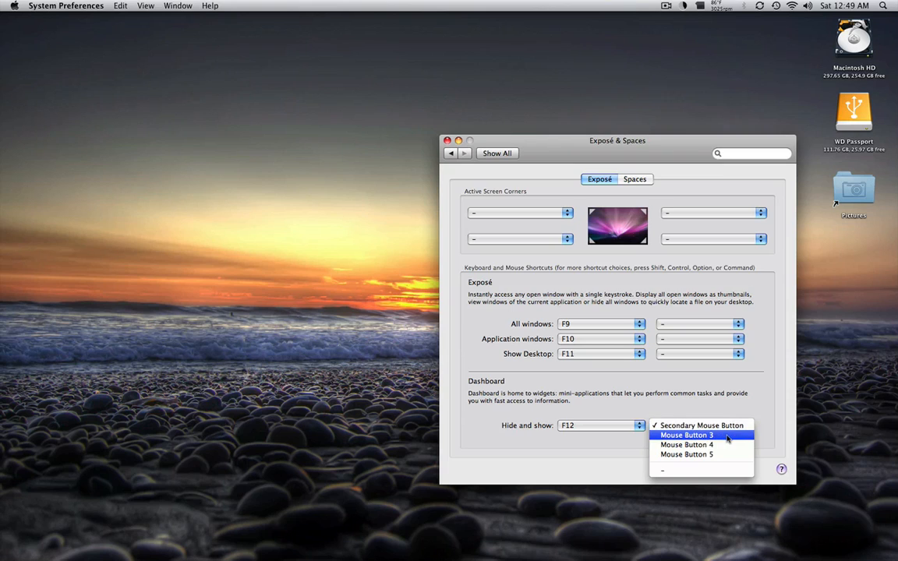
# Set the Dashboard Hide and show mouse shortcut to Mouse Button 3.
pyautogui.click(686, 436)
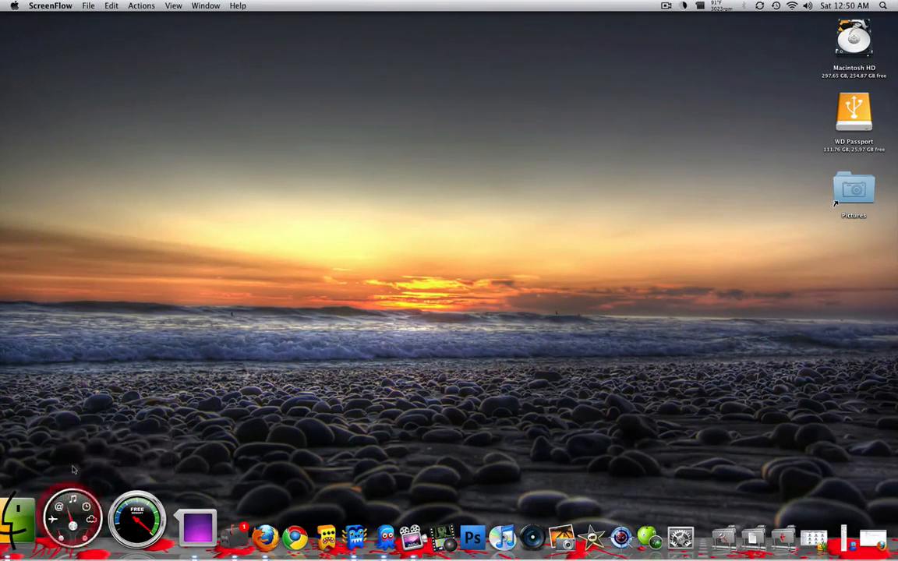
pyautogui.moveTo(61, 517)
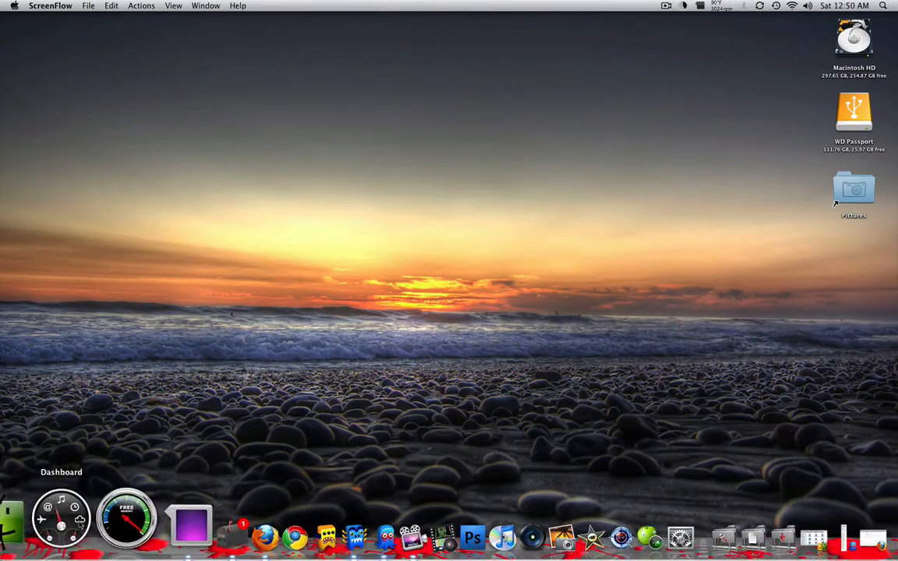